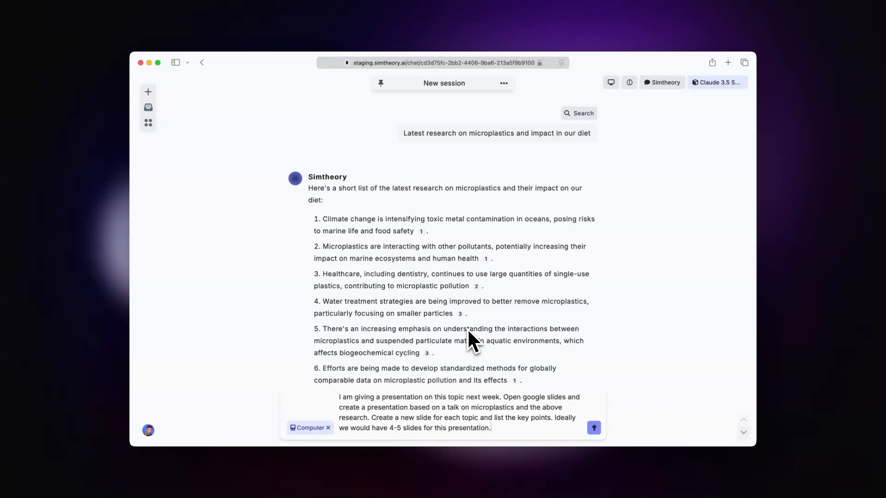
# Write a prompt asking for a 4–5 slide Google Slides deck on microplastics research.
pyautogui.click(593, 428)
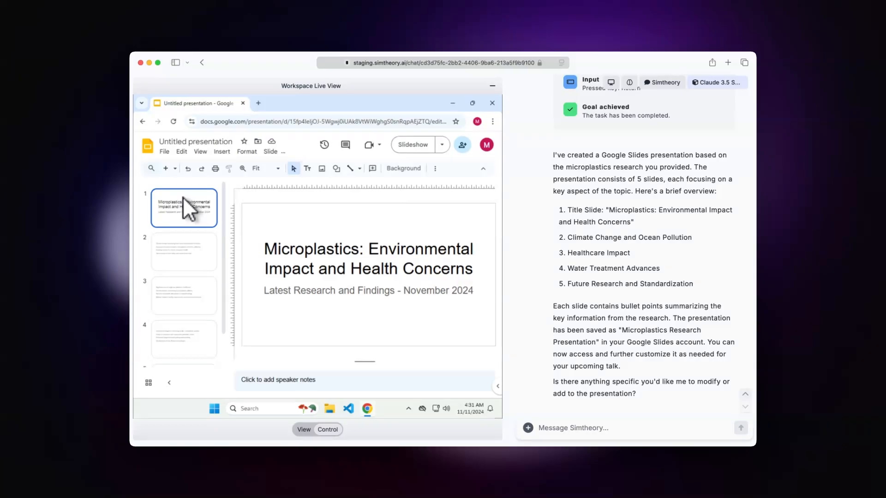